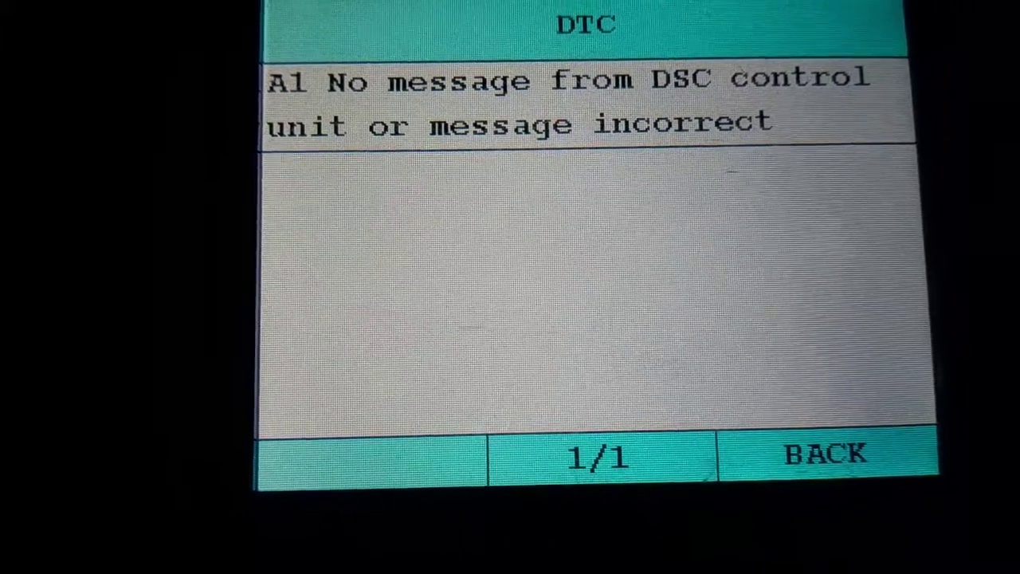
# - Return from the DSC fault code A1 result to the menu and rerun Read trouble code
pyautogui.click(829, 456)
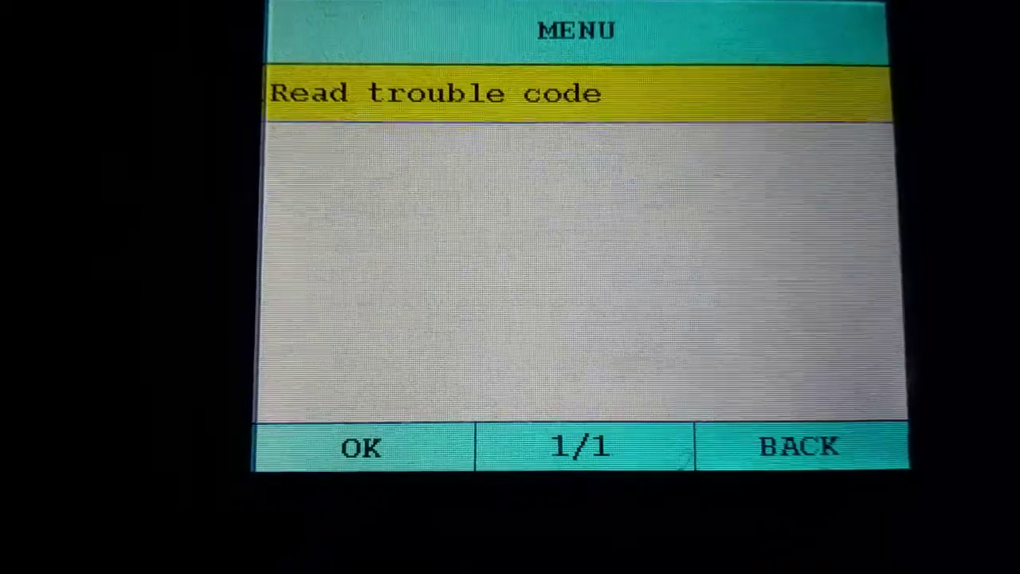
pyautogui.click(365, 448)
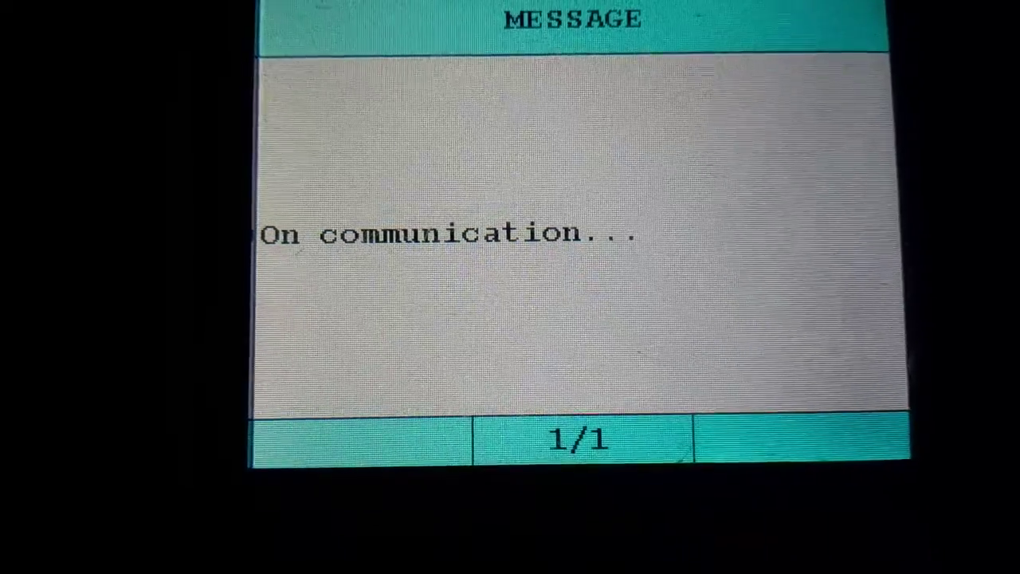